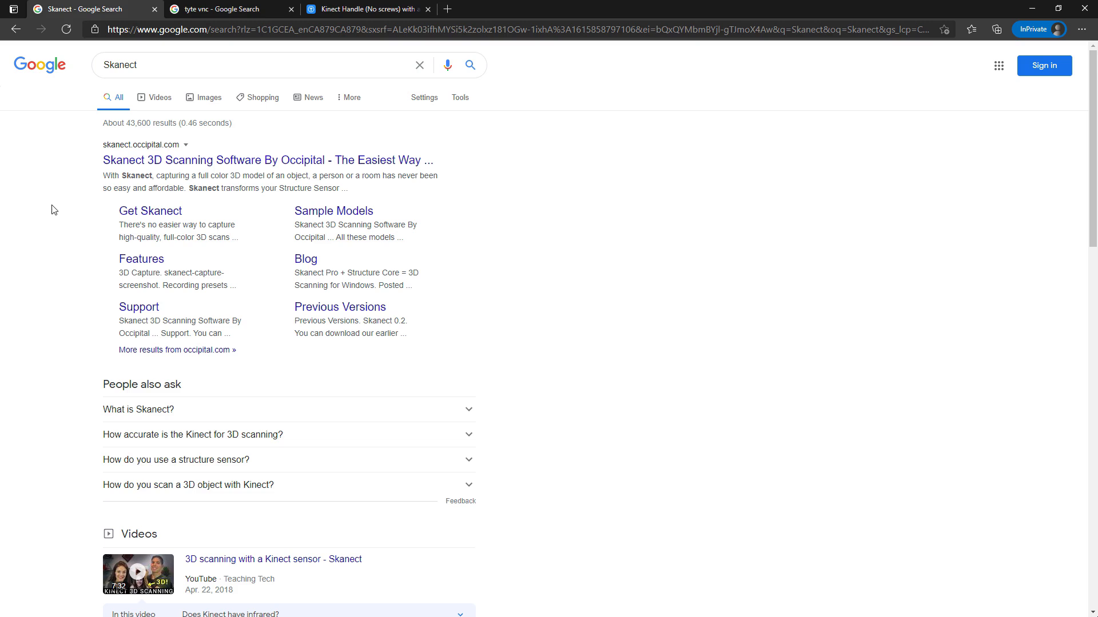
Open the 'Skanect 3D Scanning Software By Occipital' result and skim its homepage.
click(265, 159)
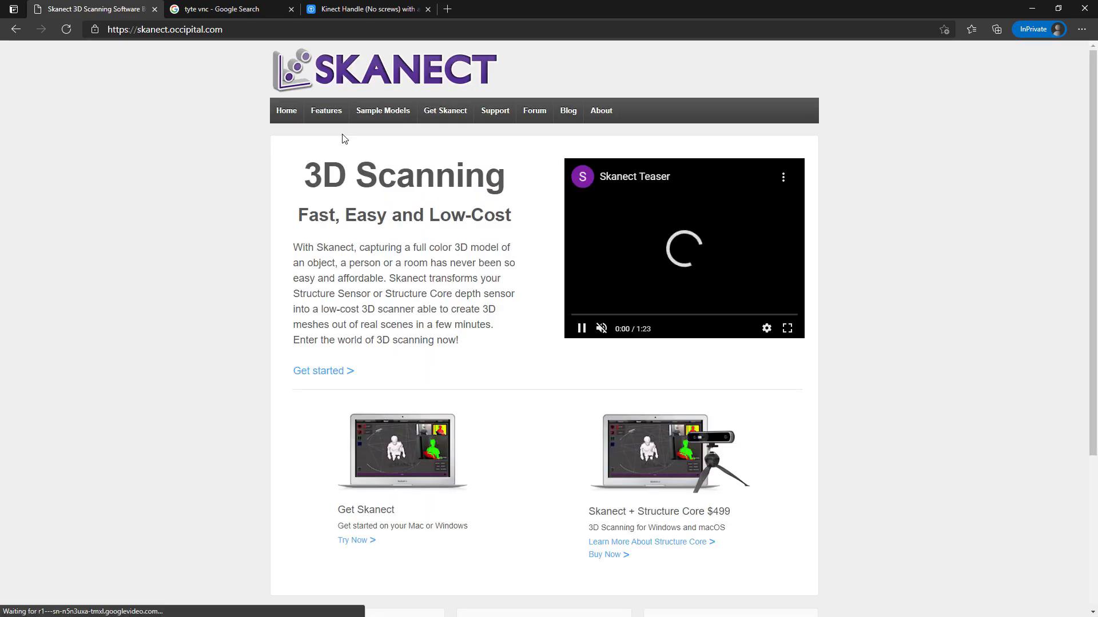
scroll(down, 3)
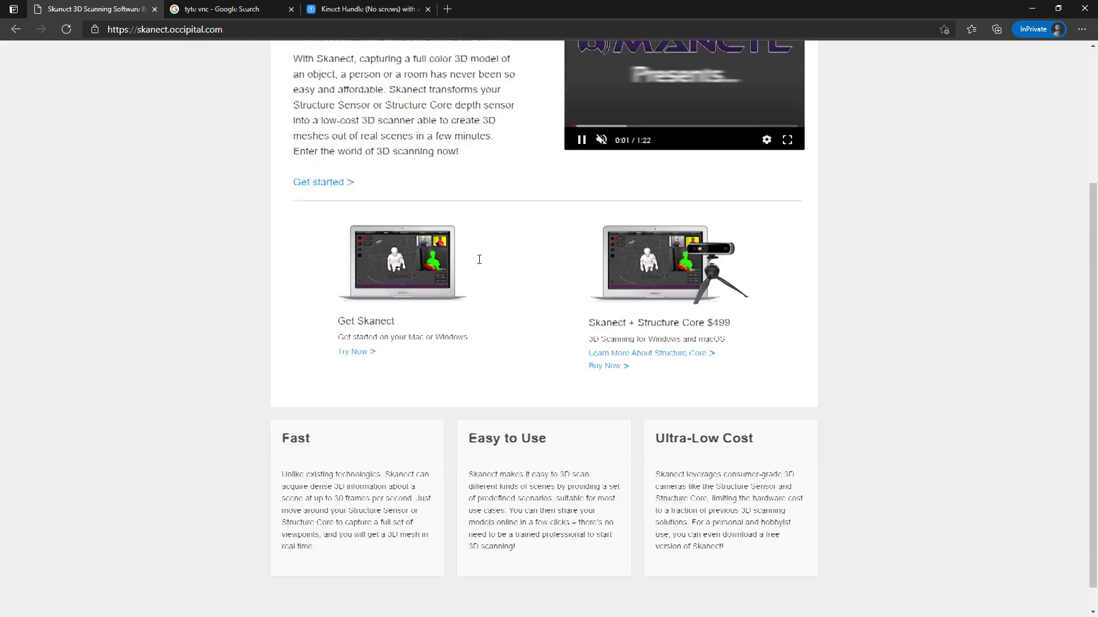
scroll(up, 3)
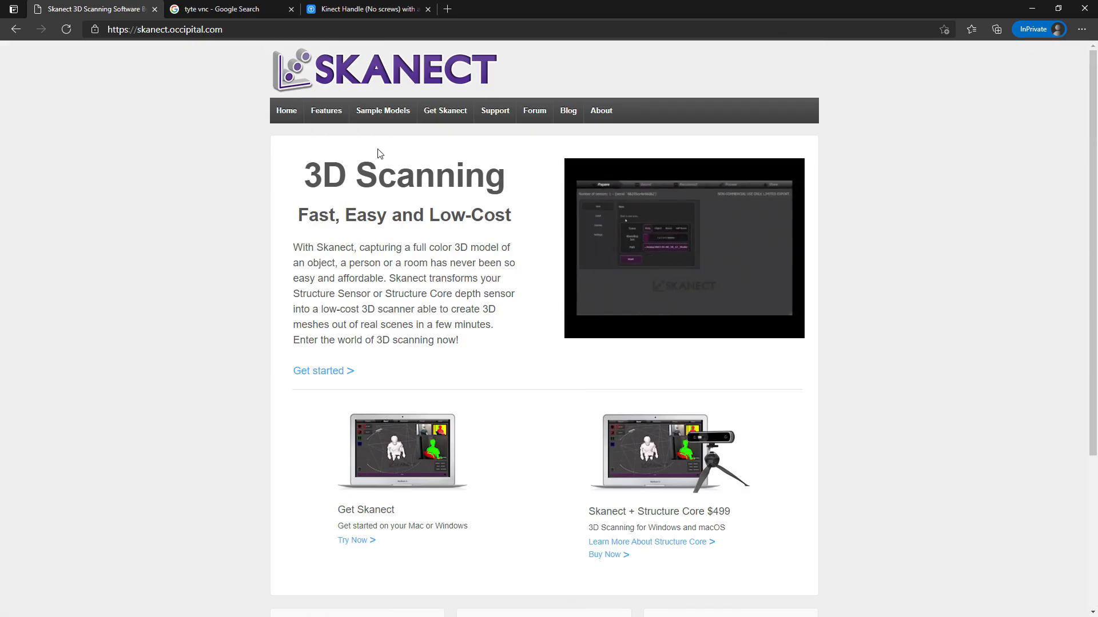
Go to Get Skanect and scroll to the Pro vs free pricing table.
click(445, 110)
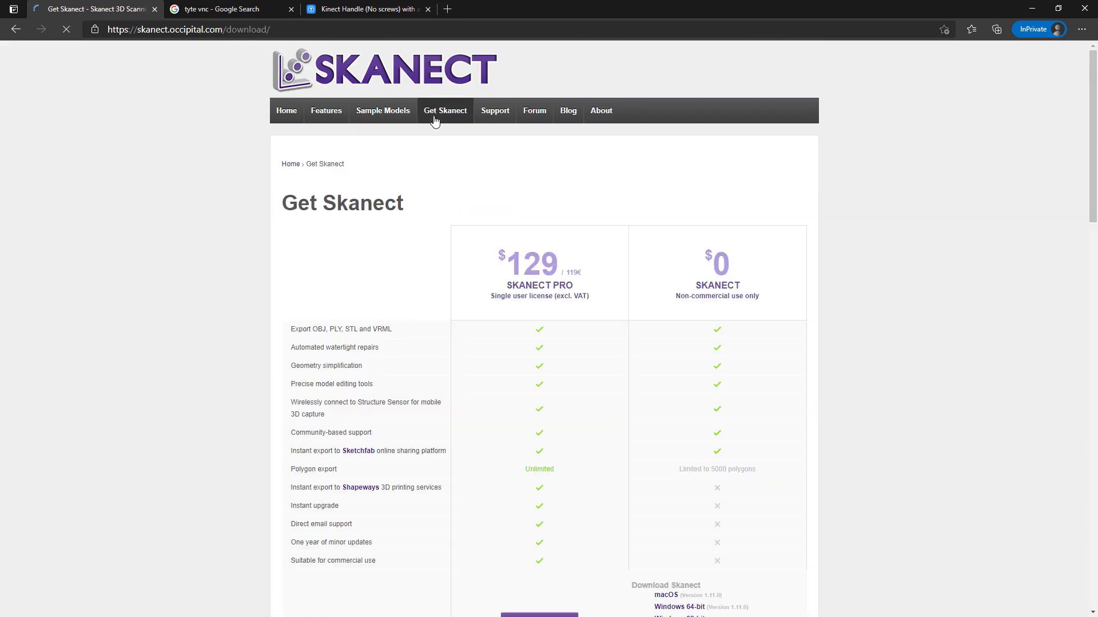
scroll(down, 3)
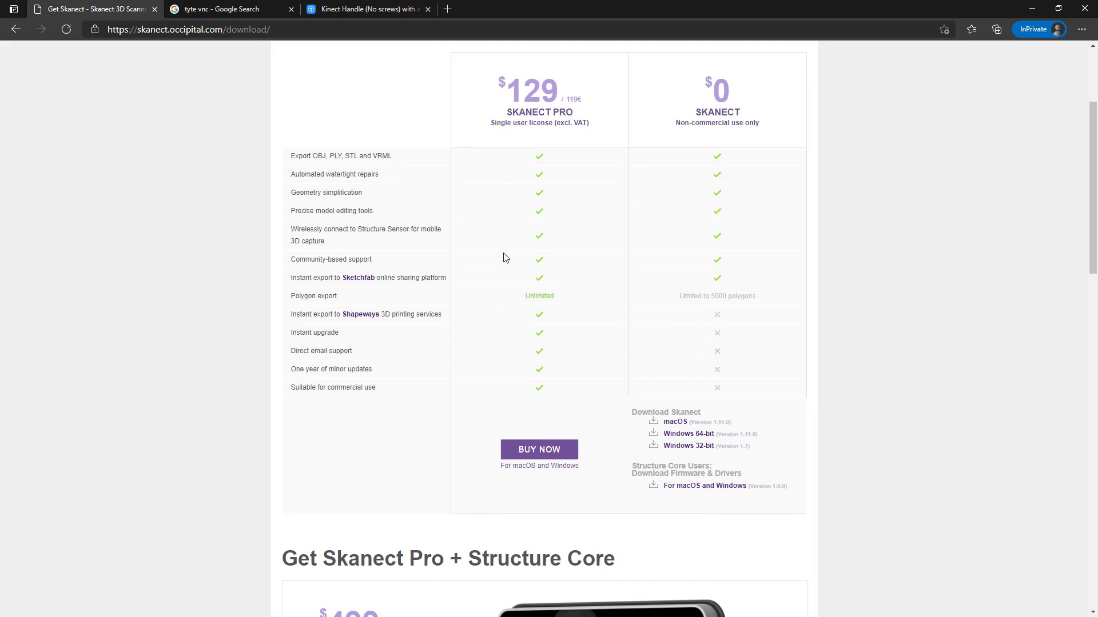
mouse_move(717, 361)
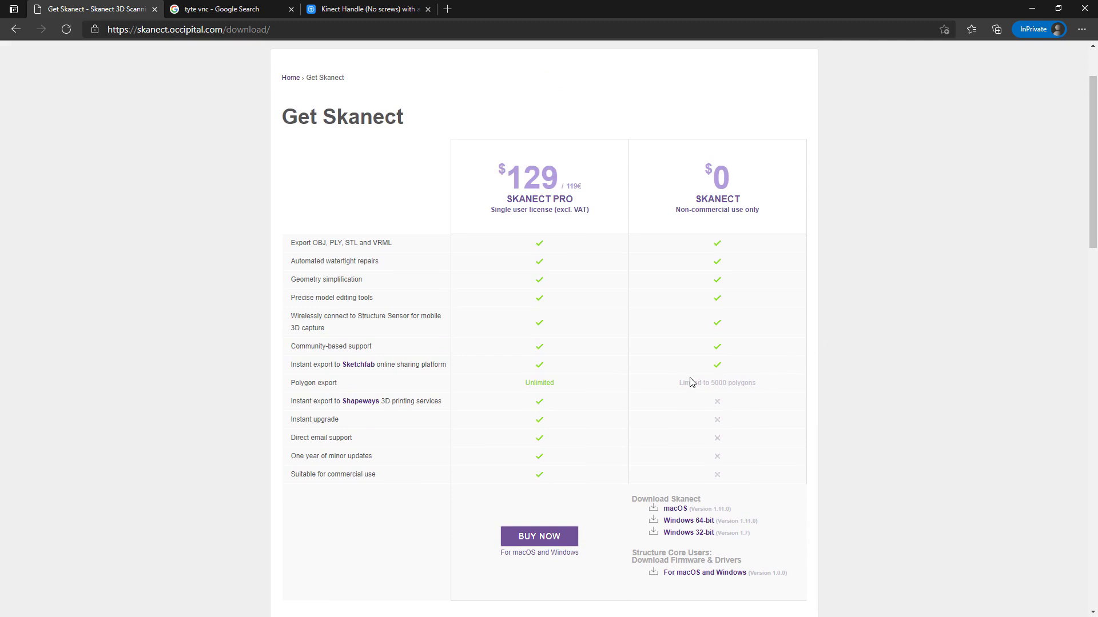
mouse_move(672, 395)
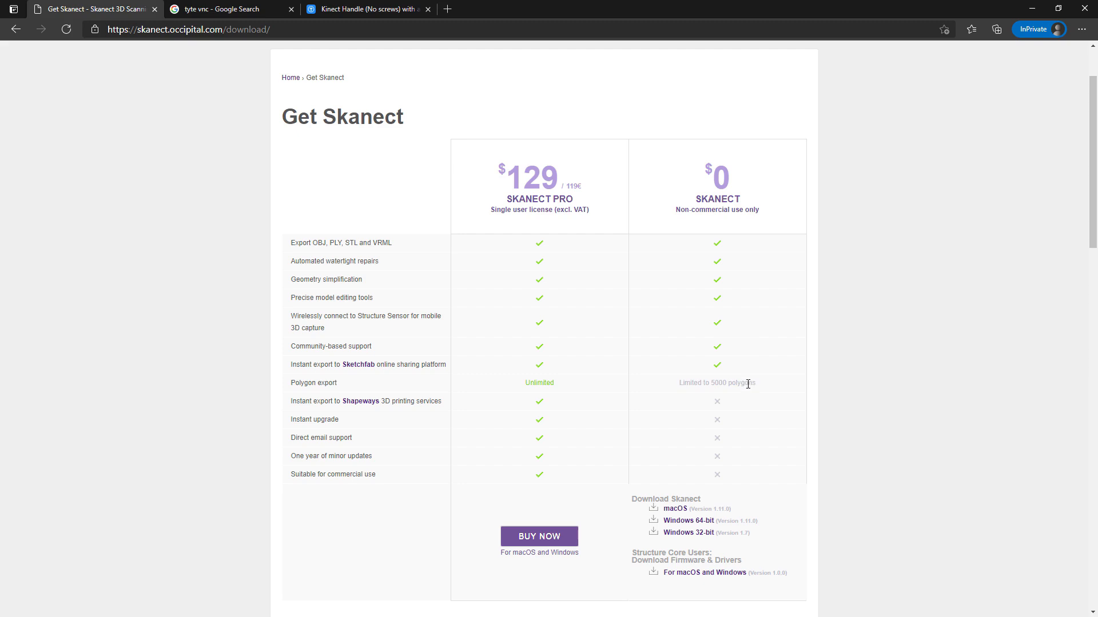
mouse_move(672, 386)
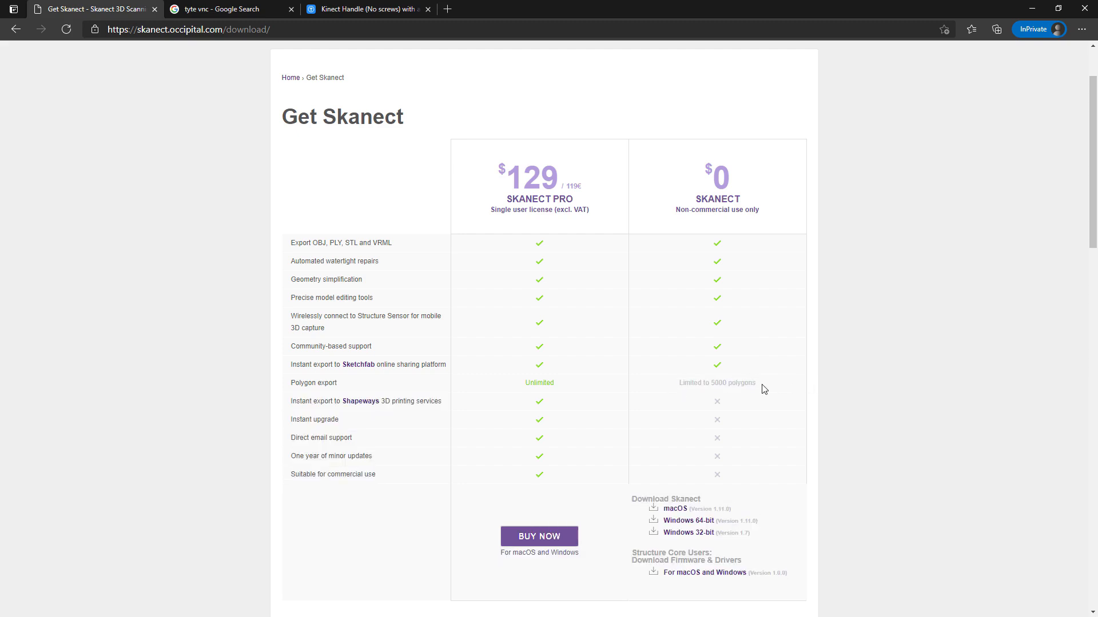
mouse_move(755, 388)
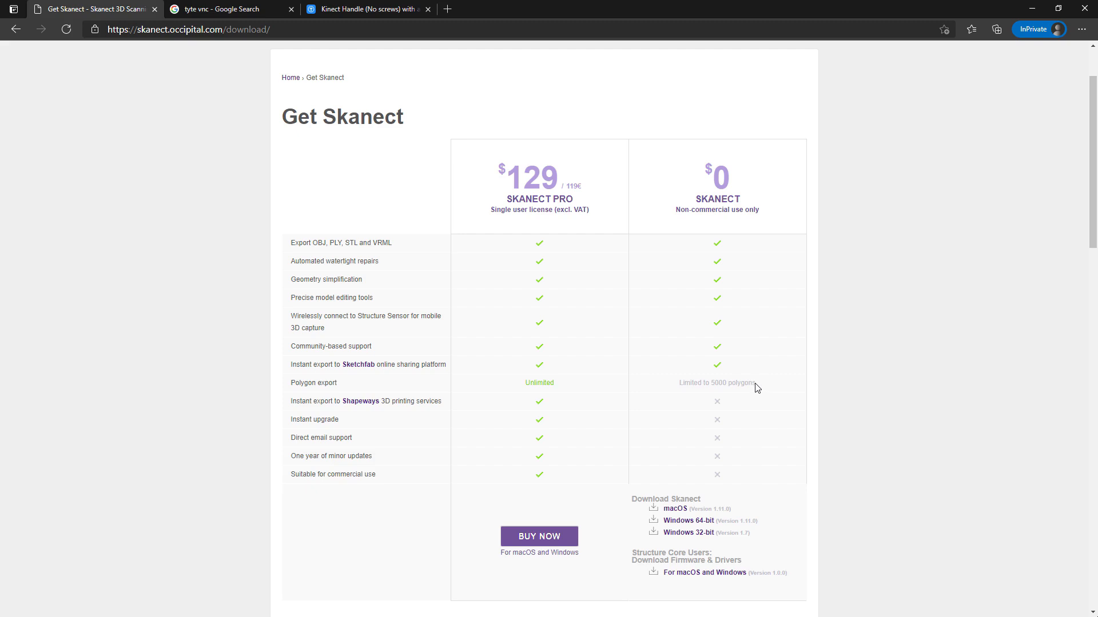
mouse_move(744, 399)
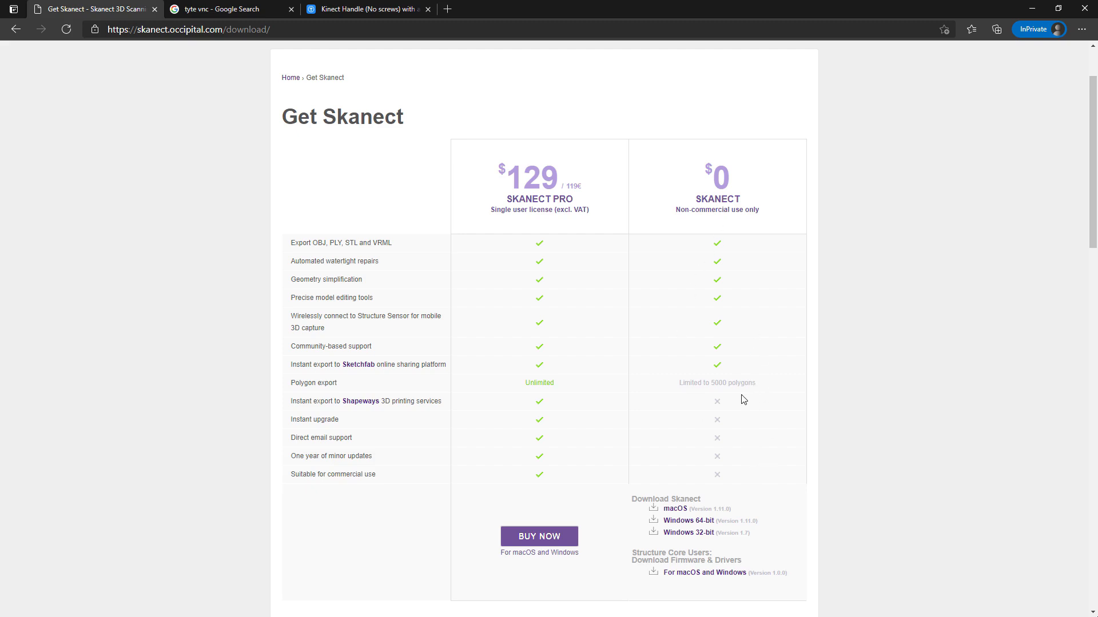
mouse_move(538, 540)
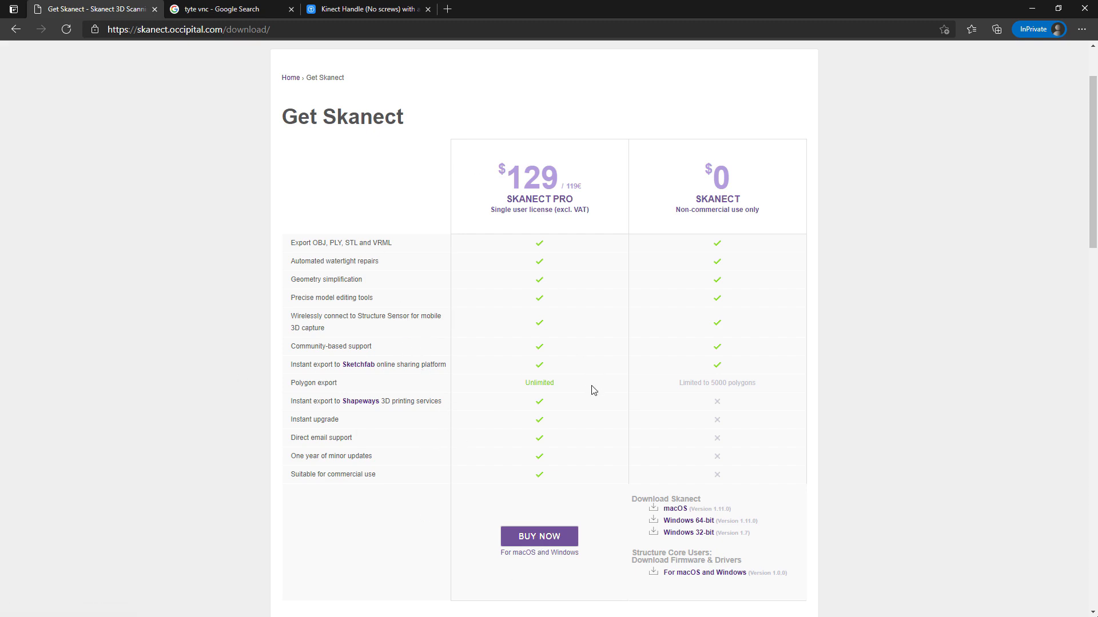
From the 'tyte vnc' results, reach TightVNC's free download page and open Remote Ripple's Google Play link separately.
click(220, 9)
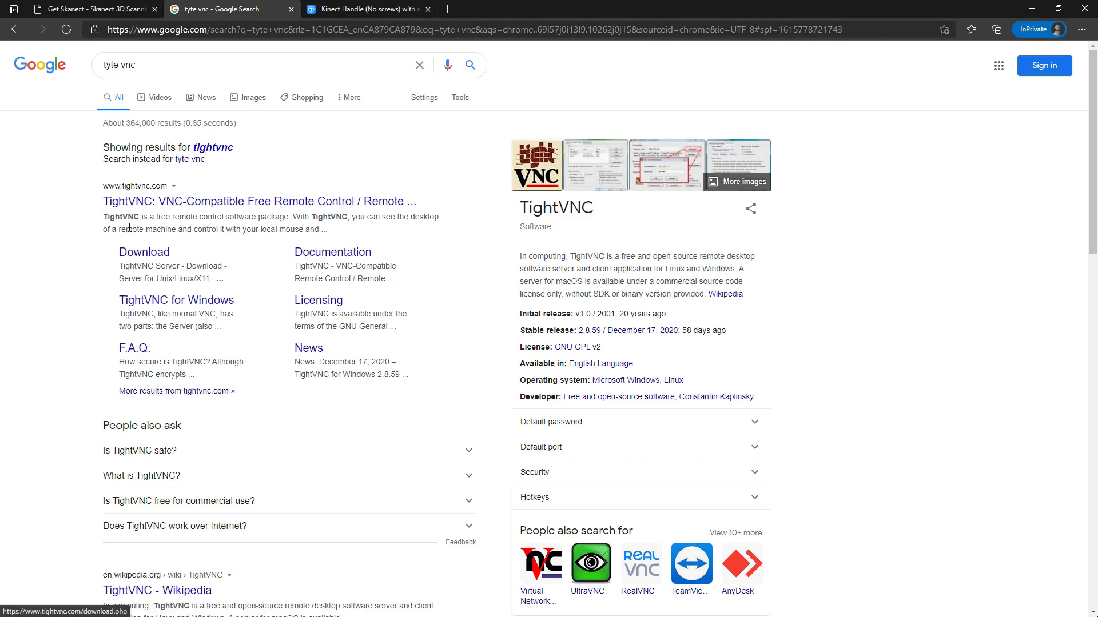
mouse_move(155, 209)
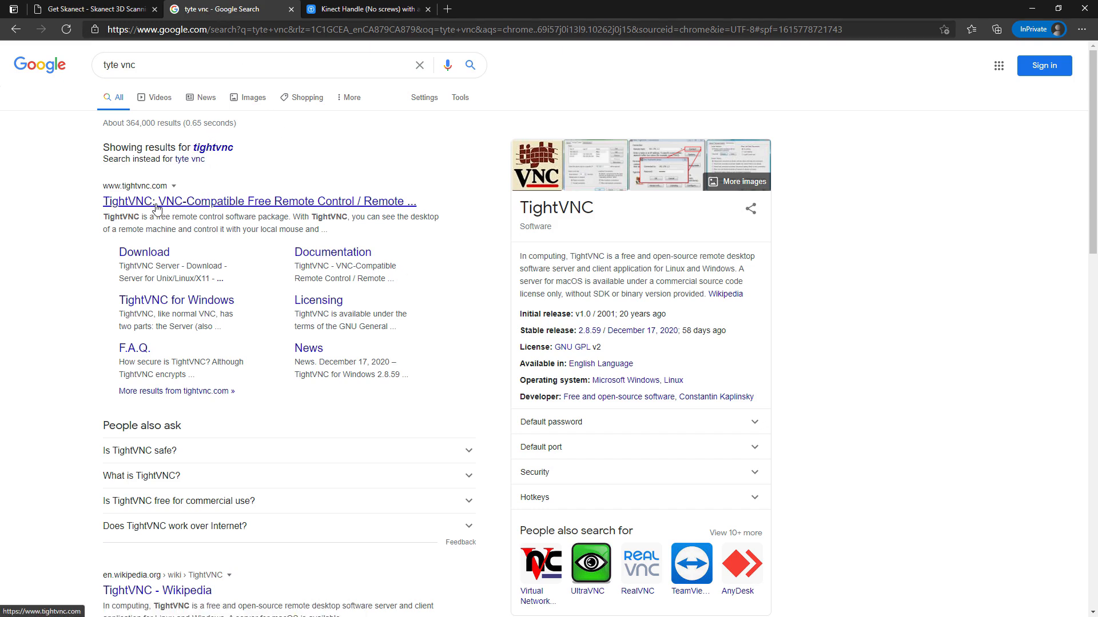
click(258, 200)
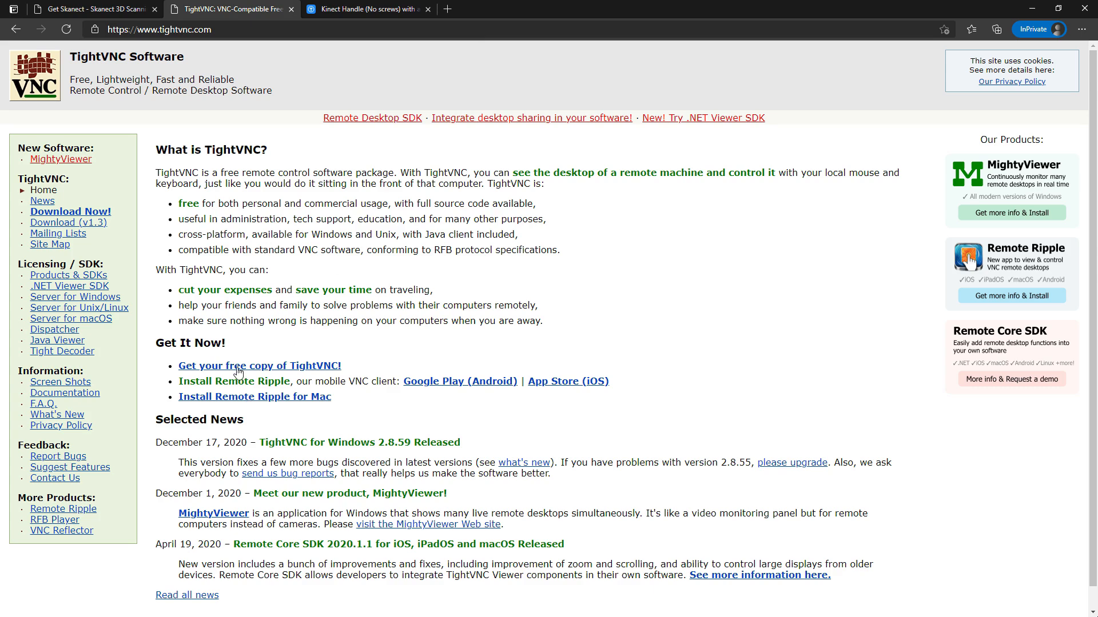
click(460, 381)
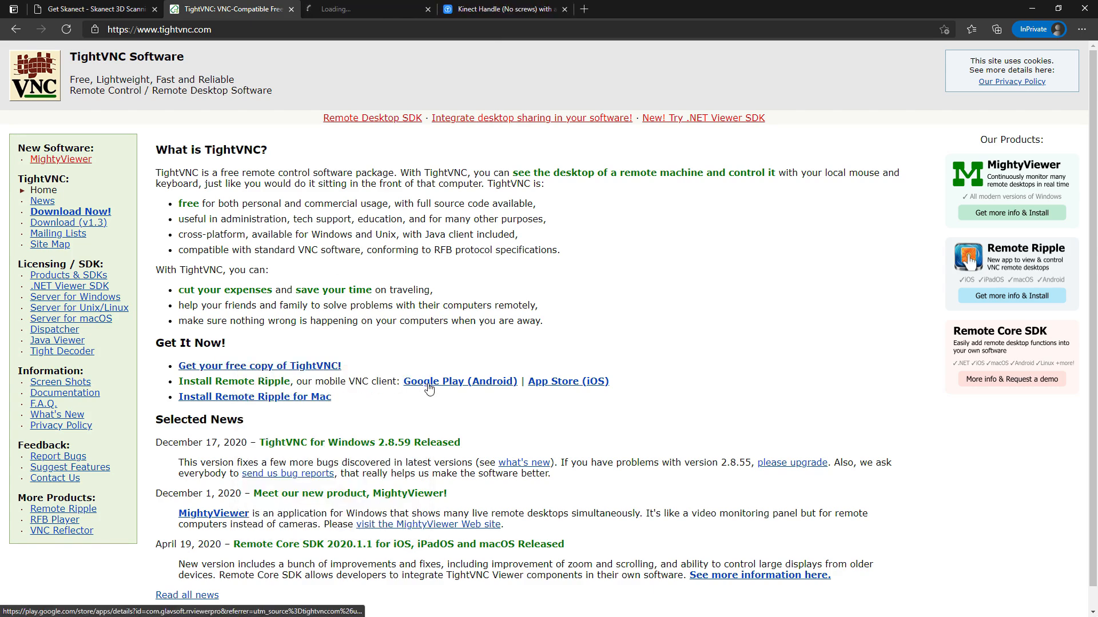
right_click(568, 381)
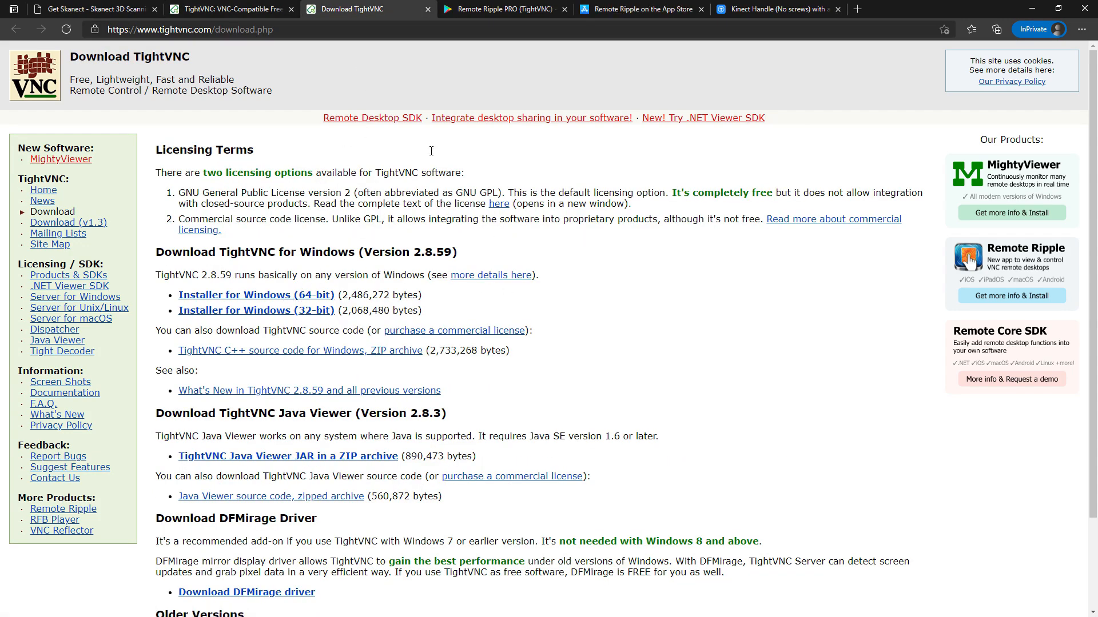
View Remote Ripple PRO on Google Play ($4.99), then the App Store listing ($2.99).
click(502, 9)
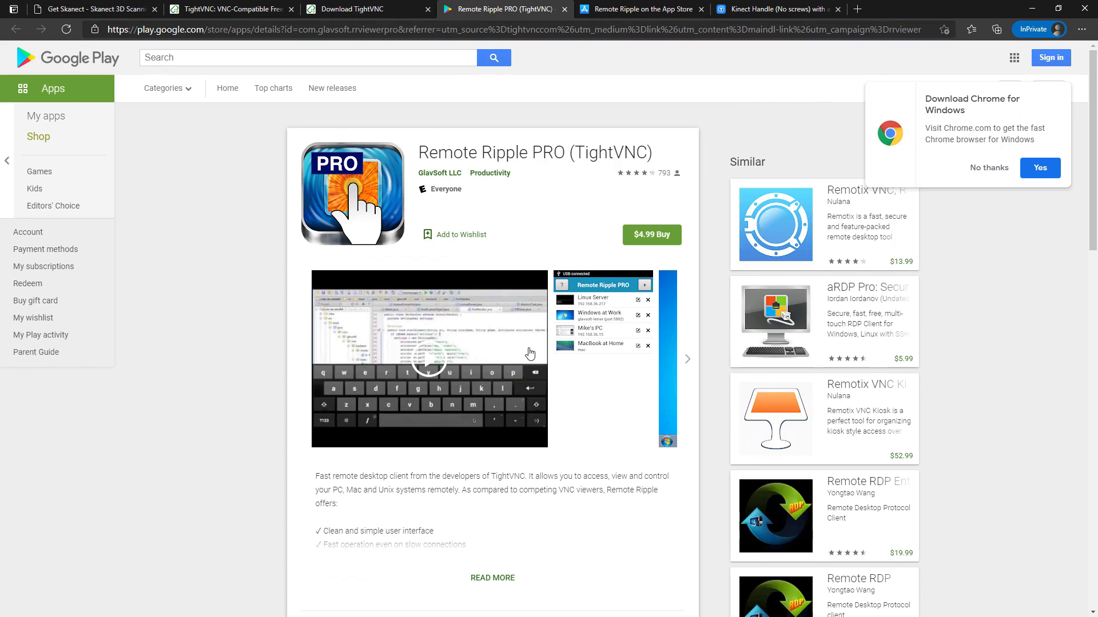
mouse_move(647, 237)
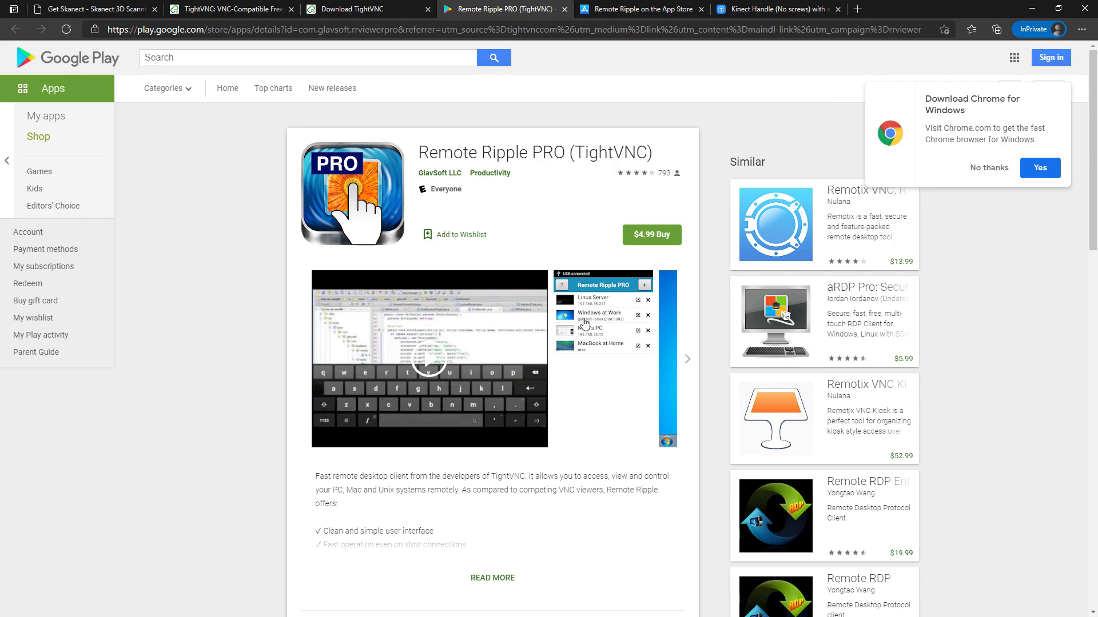
click(640, 9)
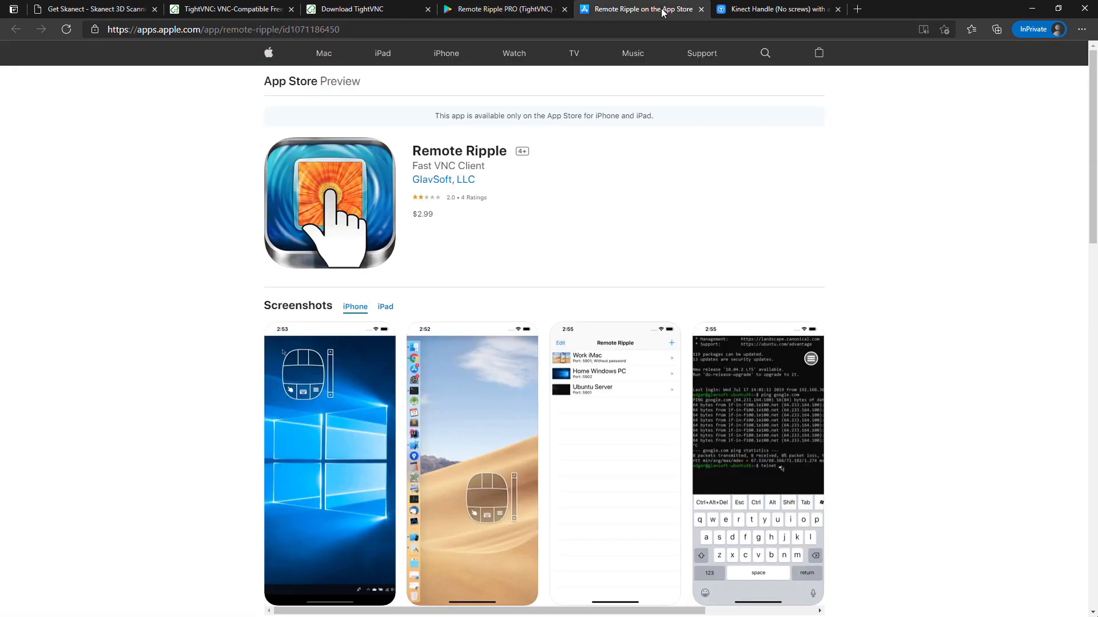
mouse_move(510, 239)
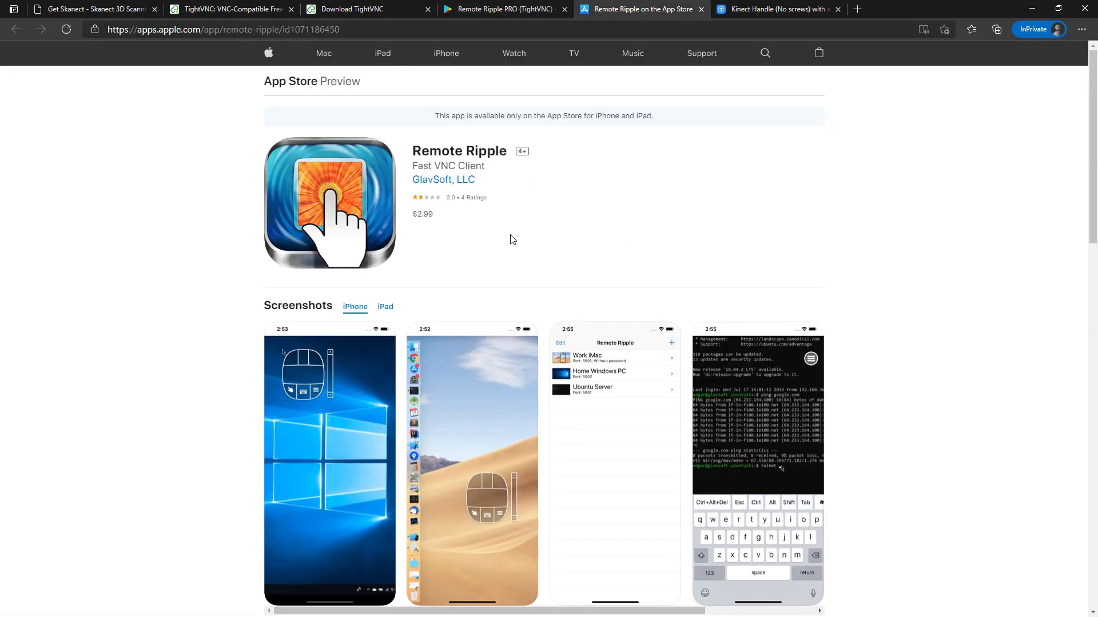
mouse_move(655, 42)
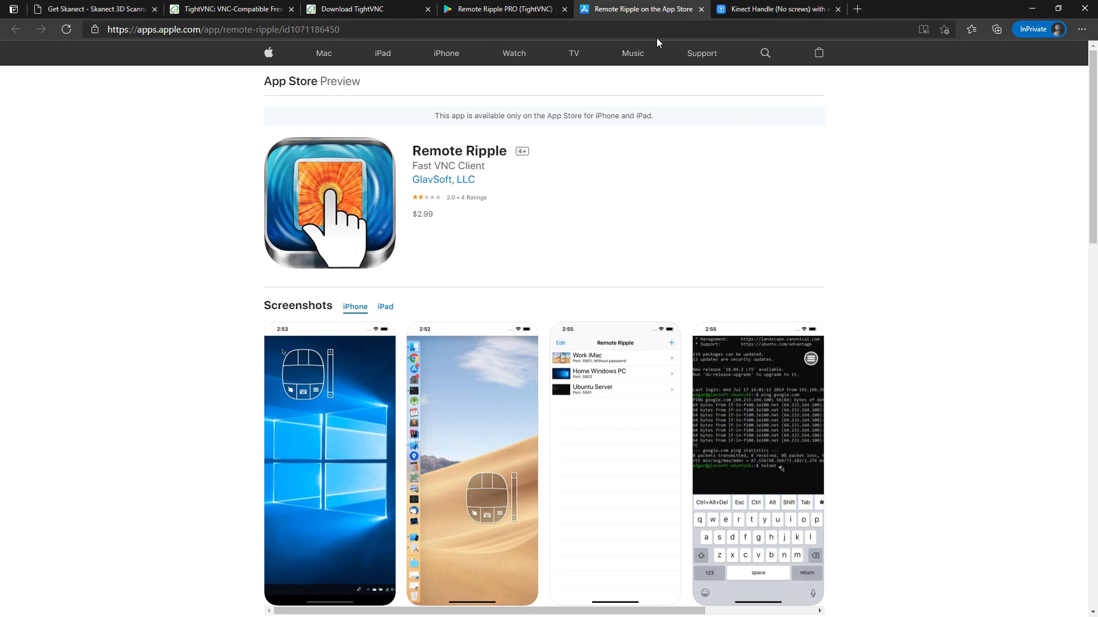
Switch to the Kinect Handle (No screws) tab and show its Kinect-on-handle gallery photo.
click(774, 9)
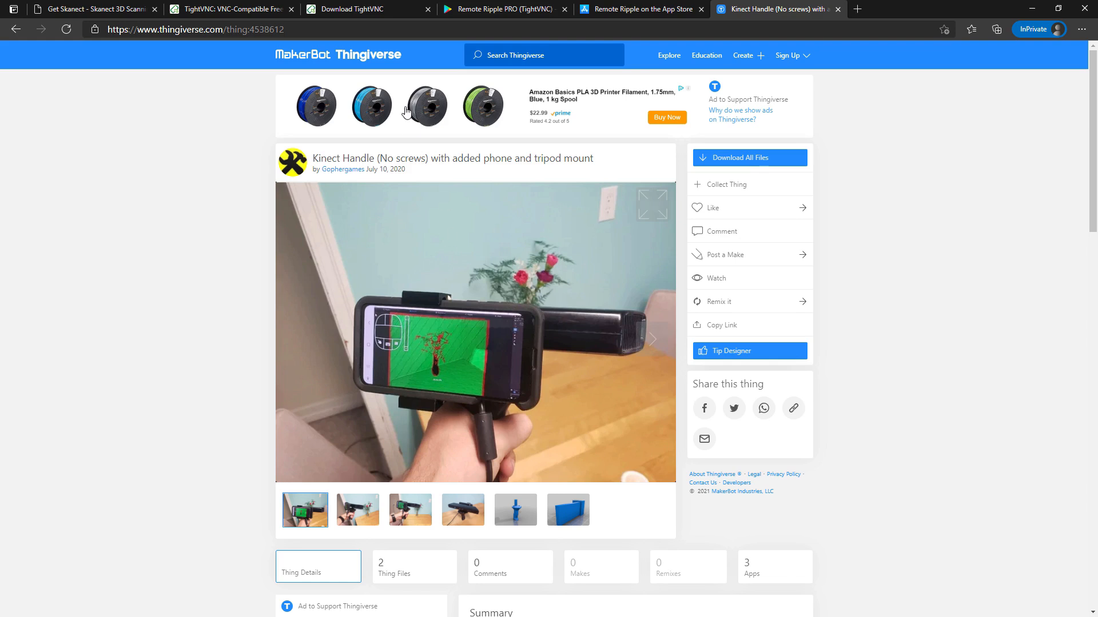
mouse_move(520, 371)
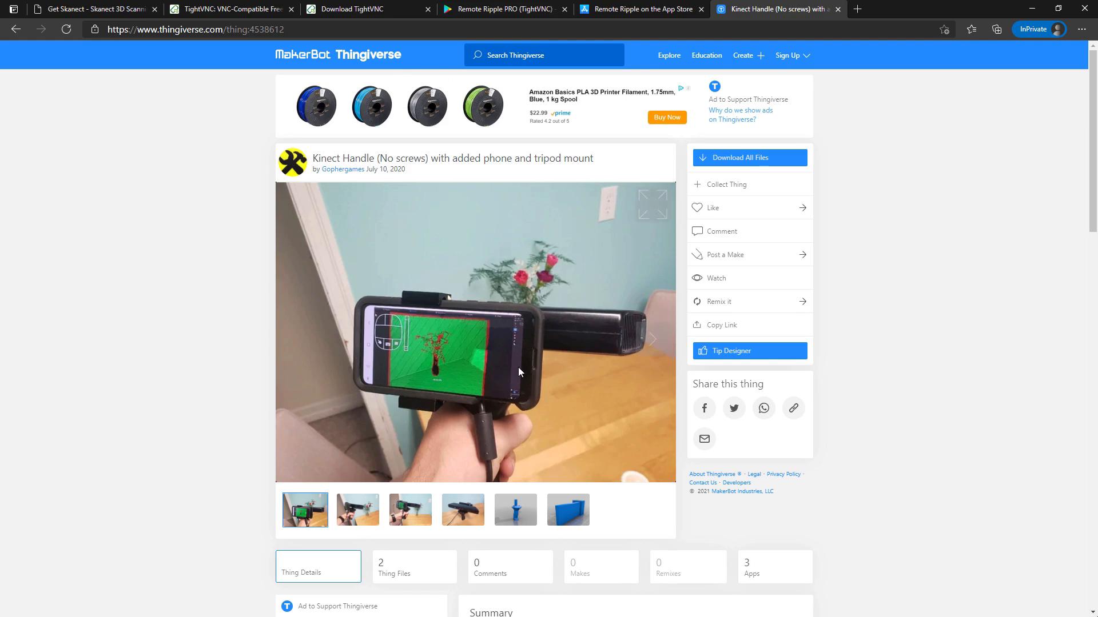
mouse_move(467, 340)
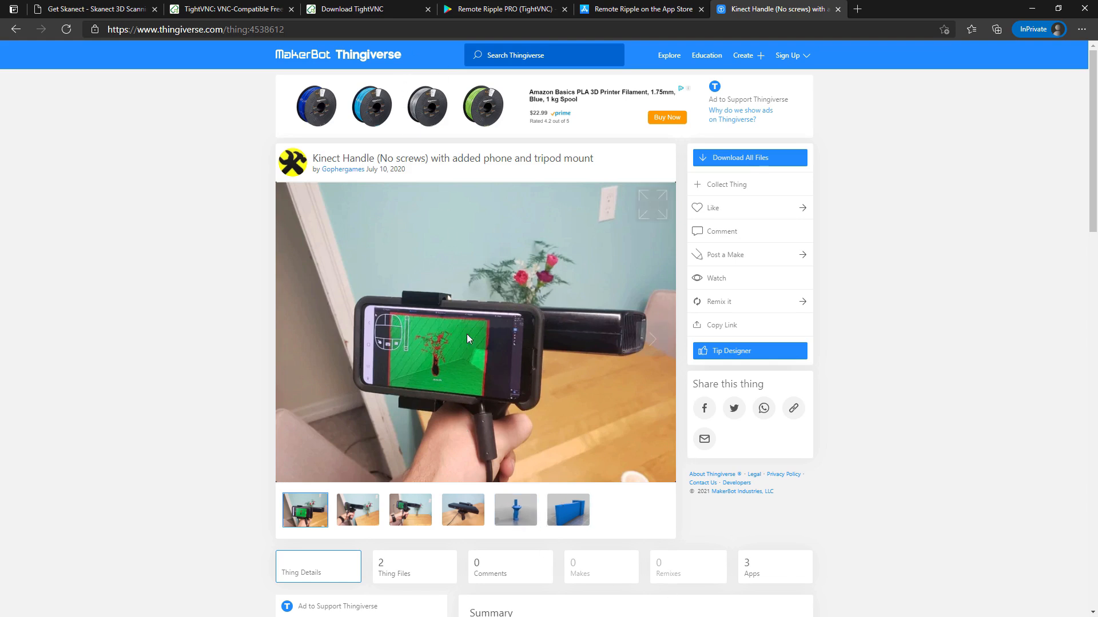
mouse_move(646, 337)
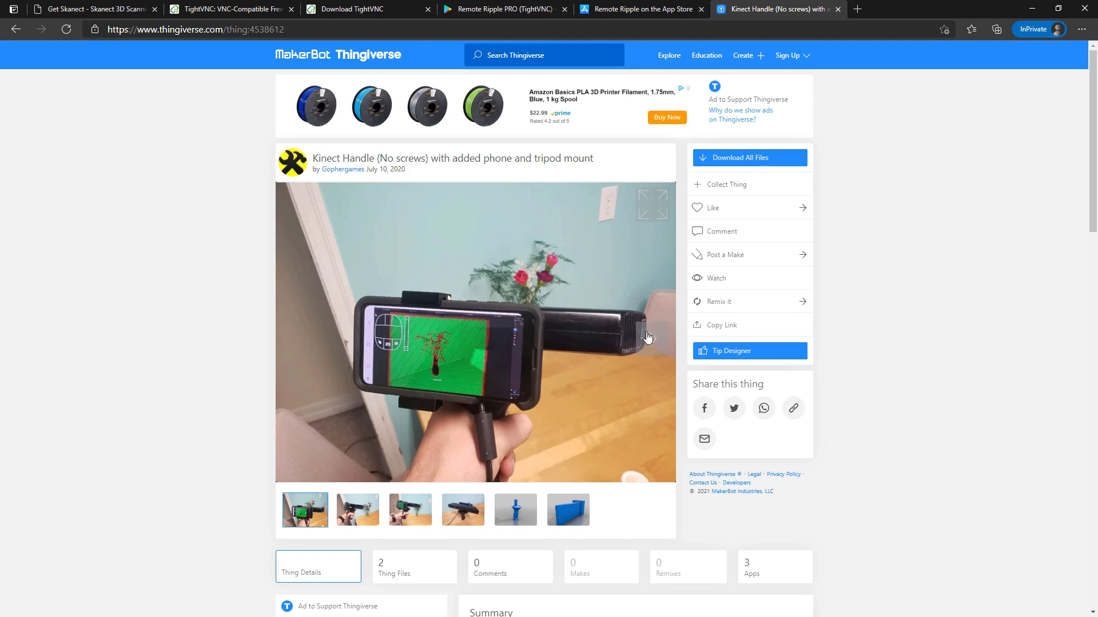
mouse_move(414, 302)
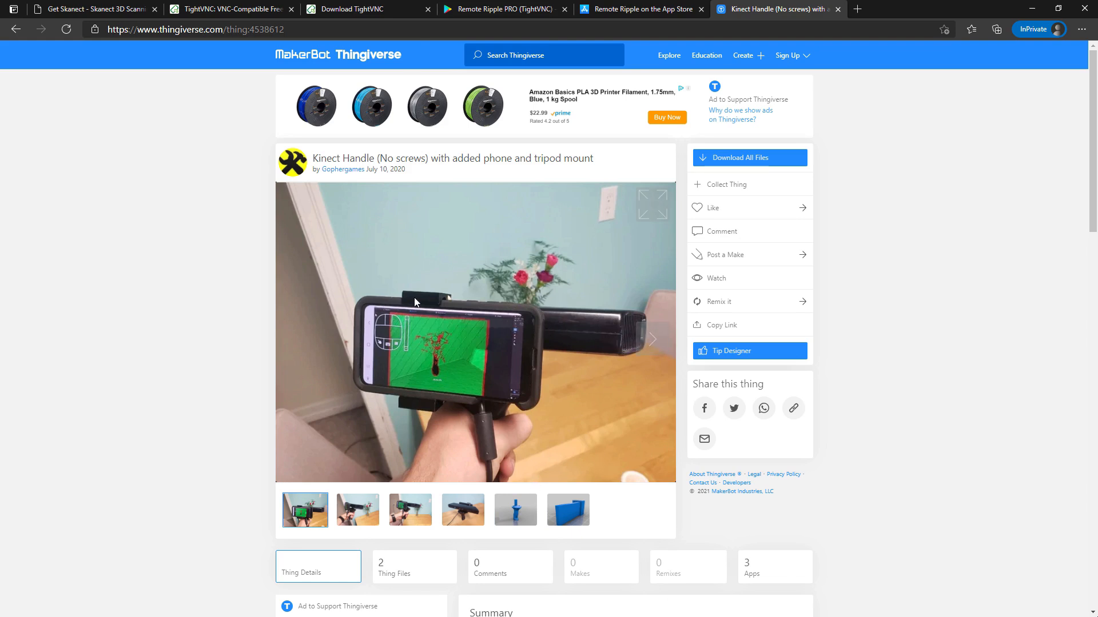
click(409, 509)
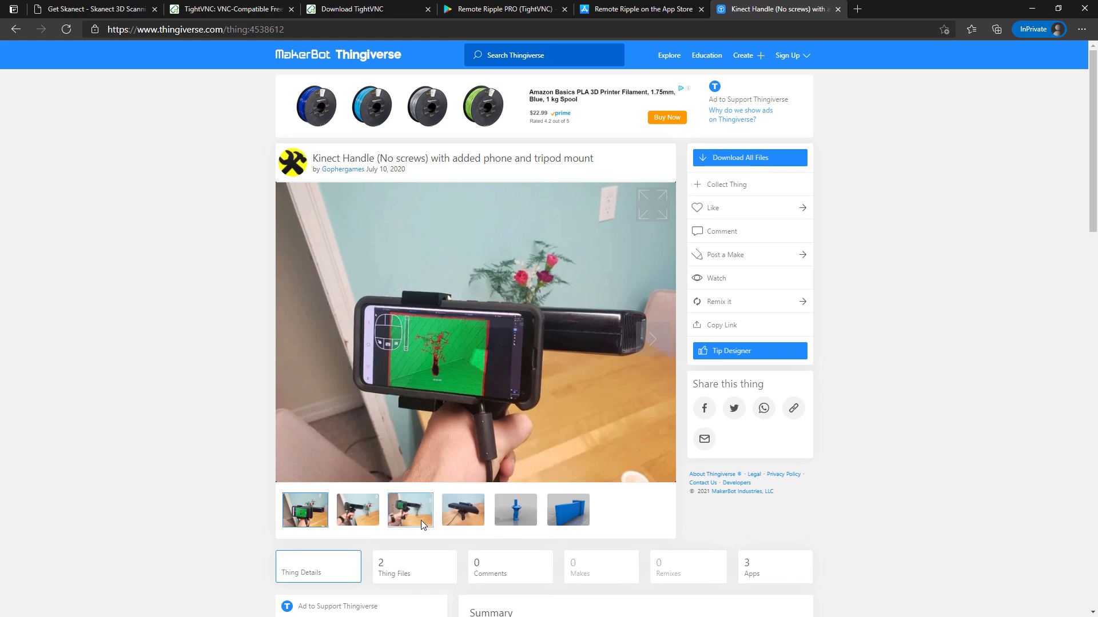
click(463, 509)
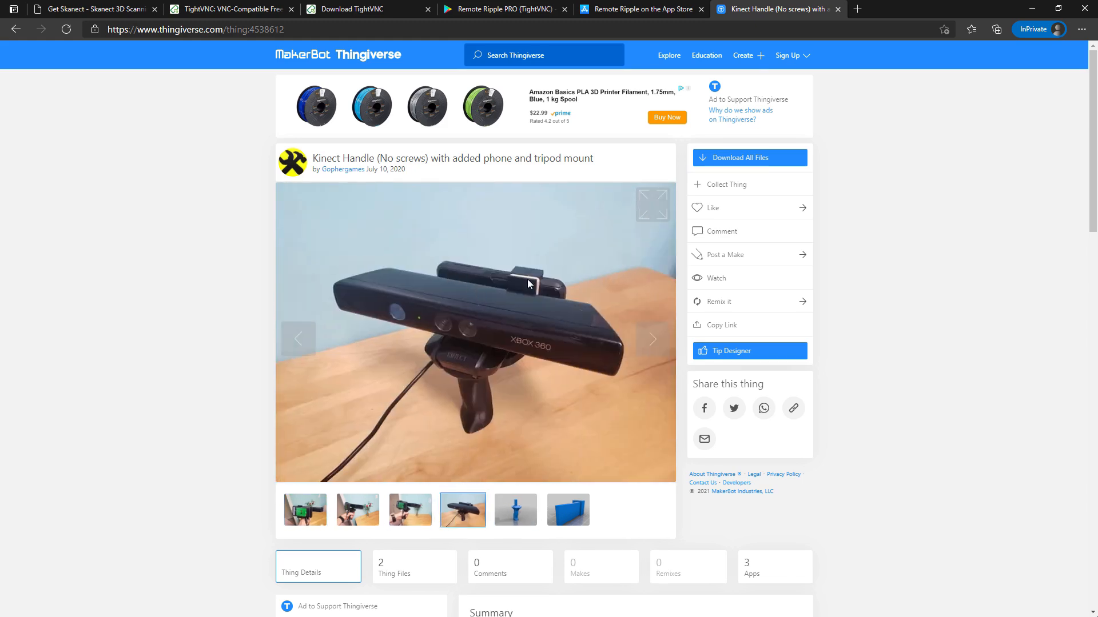